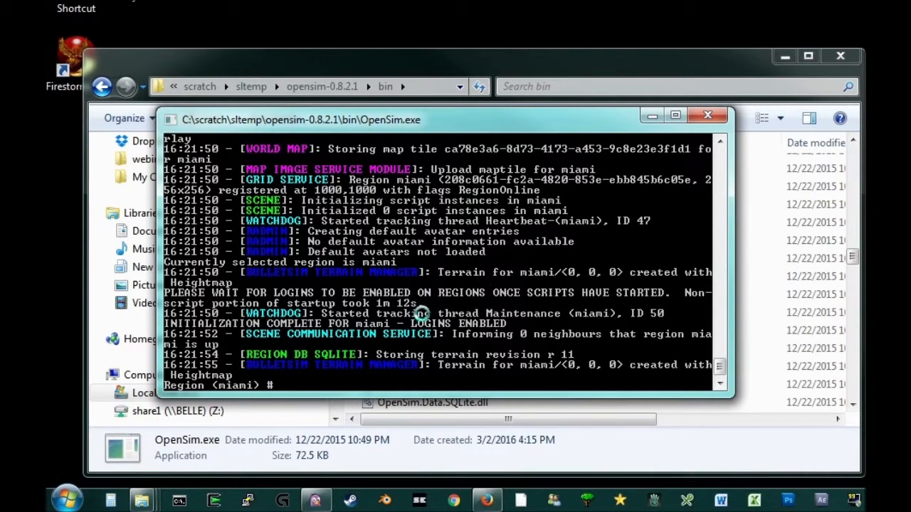
mouse_move(438, 274)
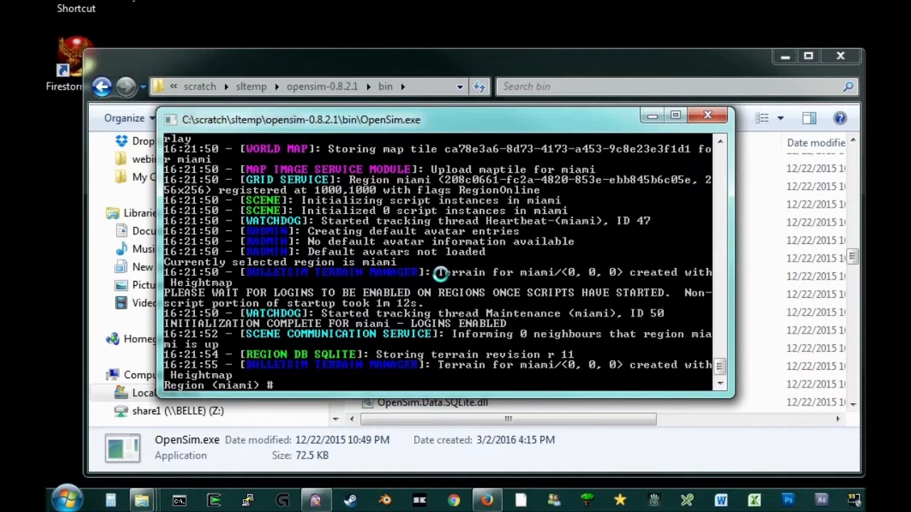
- Stop the running miami region server with the shutdown command and dismiss its console
text(shutdown)
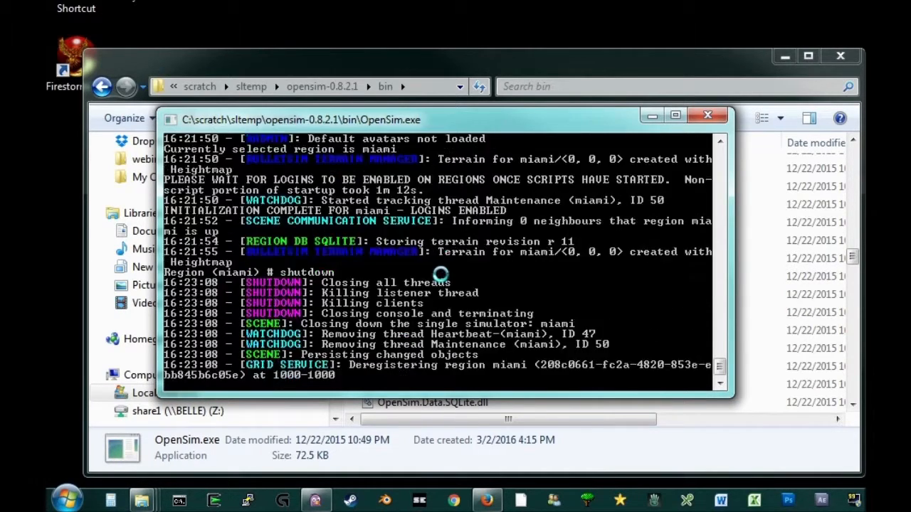
click(707, 115)
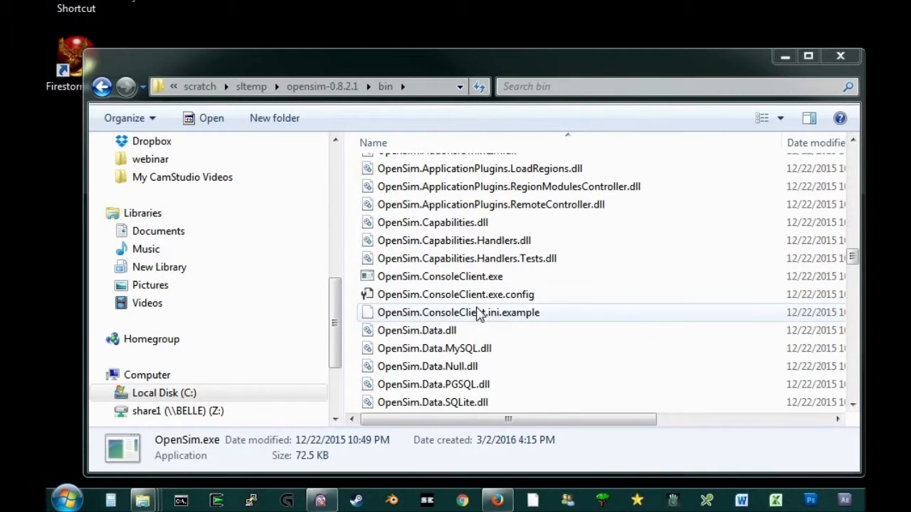
- Locate and select OpenSim.ini in the opensim-0.8.2.1 bin folder
click(467, 259)
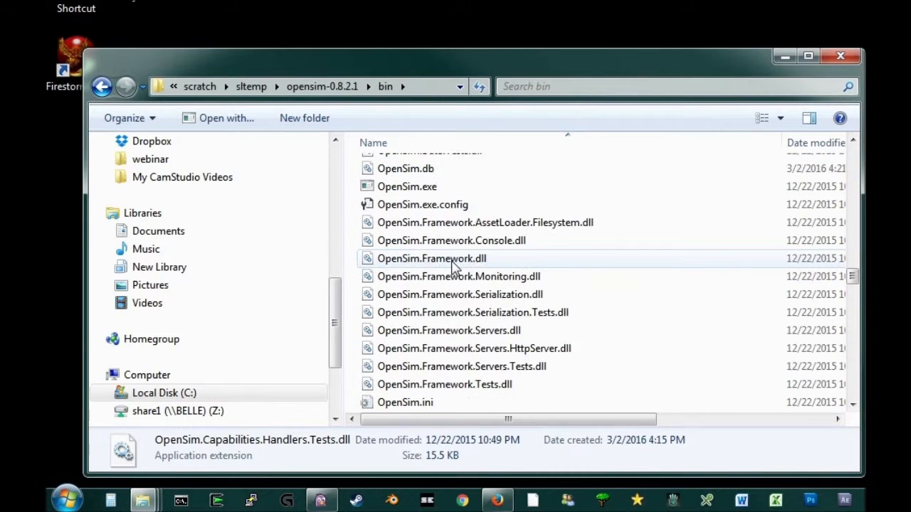
scroll(down, 3)
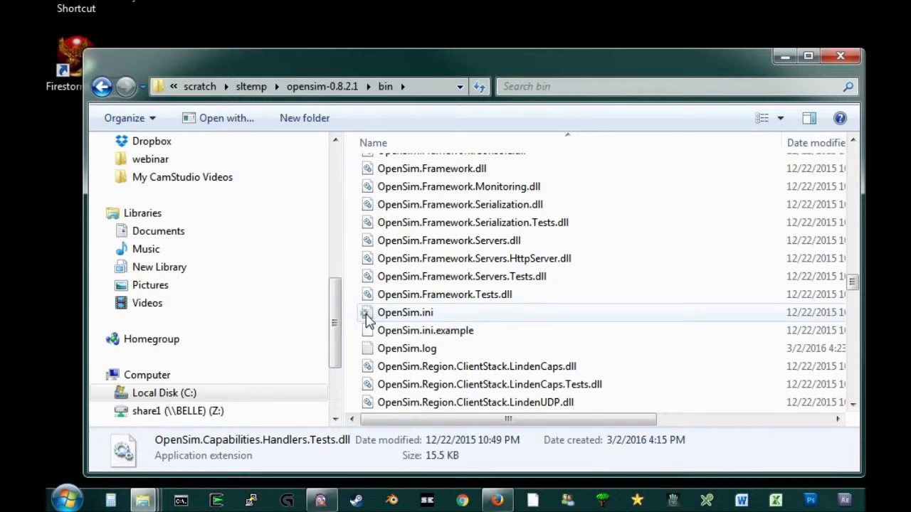
click(404, 313)
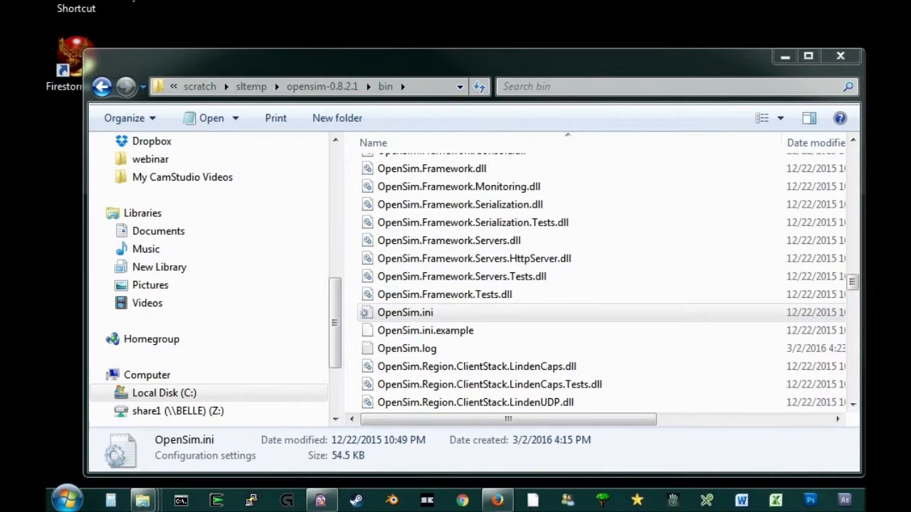
- Load OpenSim.ini in Notepad++ and bring its [Const] section with PublicPort 8002 into view
double_click(404, 313)
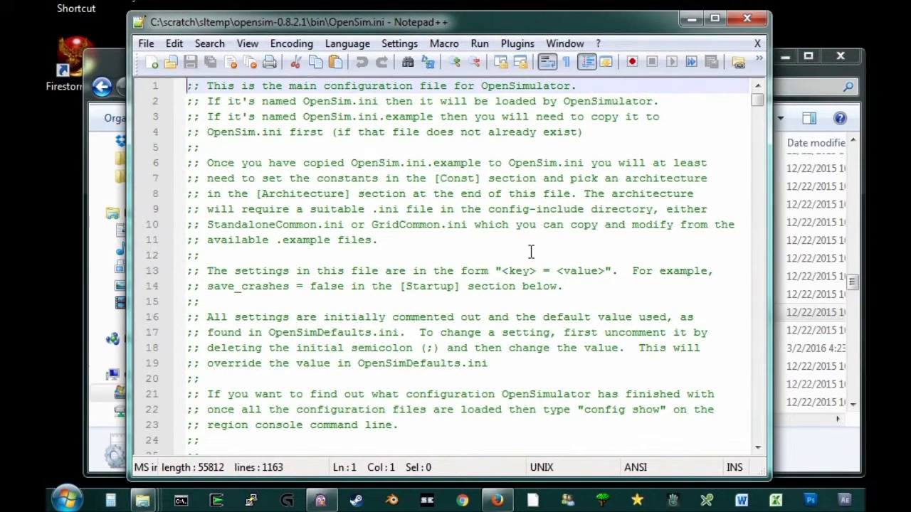
mouse_move(560, 251)
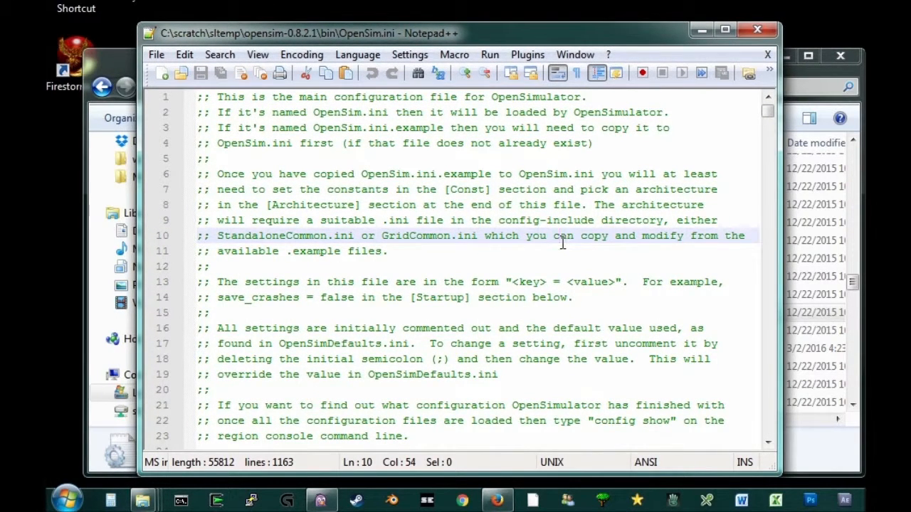
scroll(down, 3)
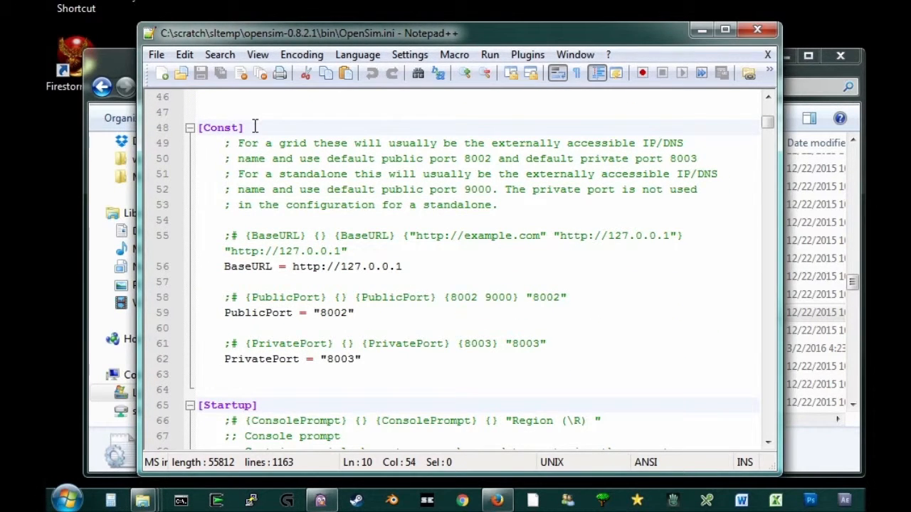
mouse_move(277, 138)
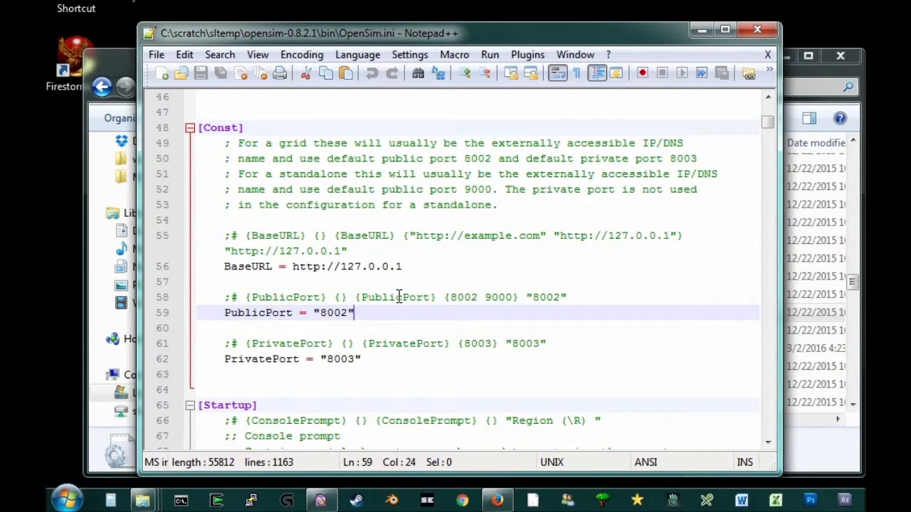
mouse_move(424, 301)
text(9)
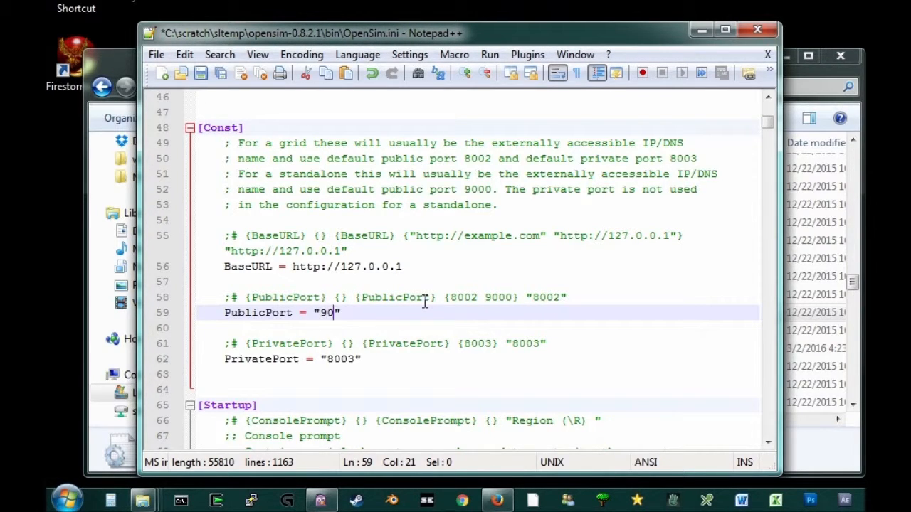
- Change PublicPort from 8002 to 9000, save OpenSim.ini and leave the editor
text(00)
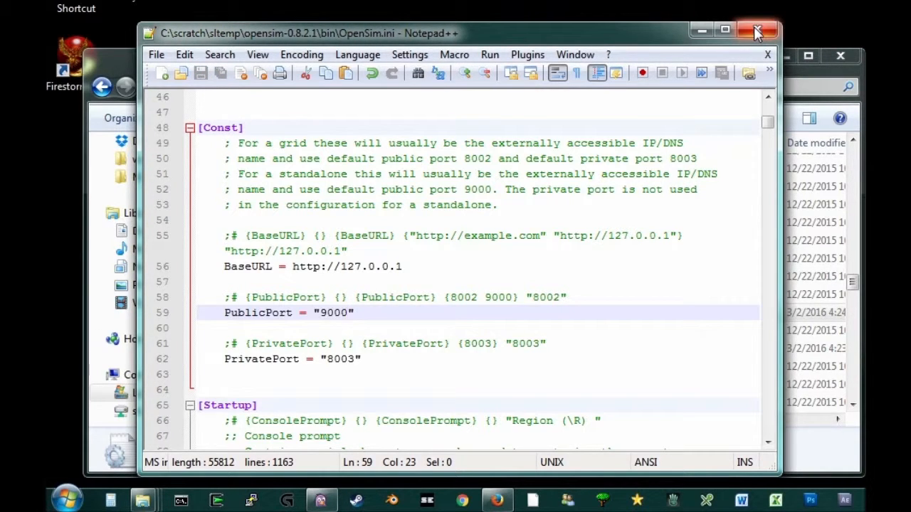
click(757, 33)
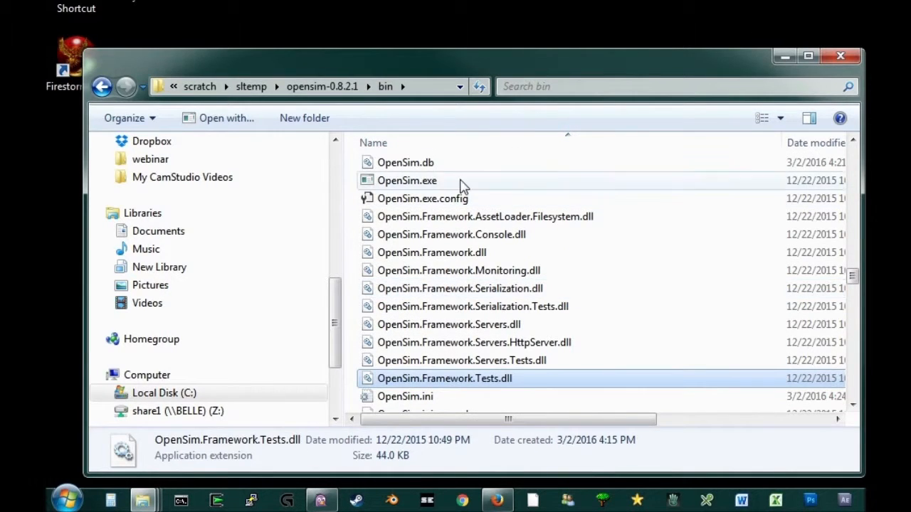
mouse_move(398, 185)
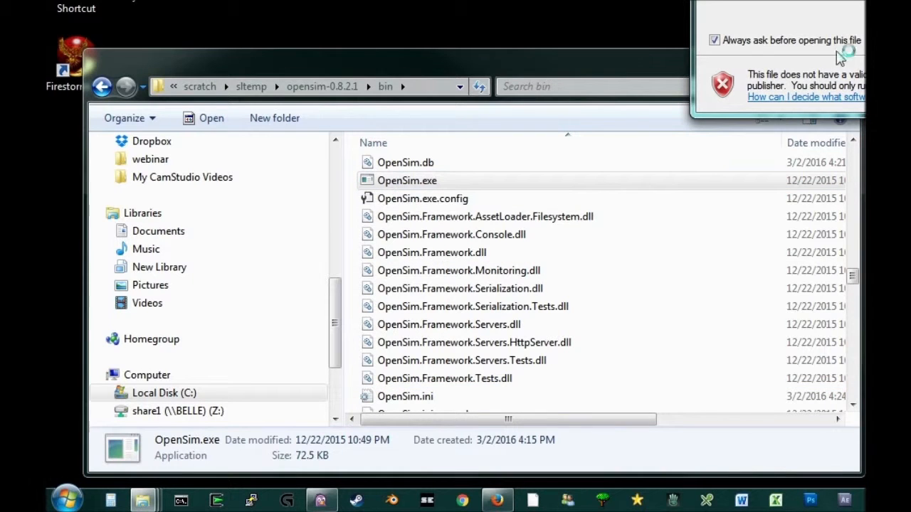
- Relaunch OpenSim.exe past the security warning so the HTTP server starts on port 9000
double_click(407, 179)
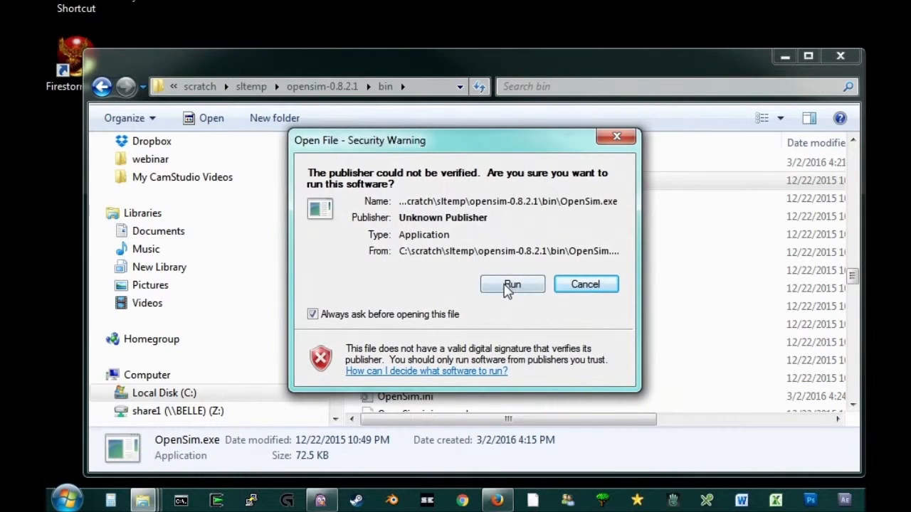
click(512, 285)
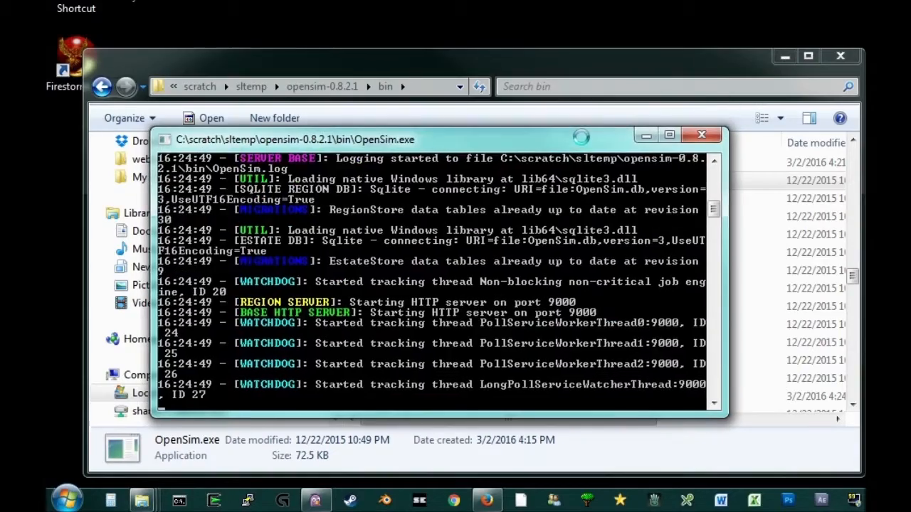